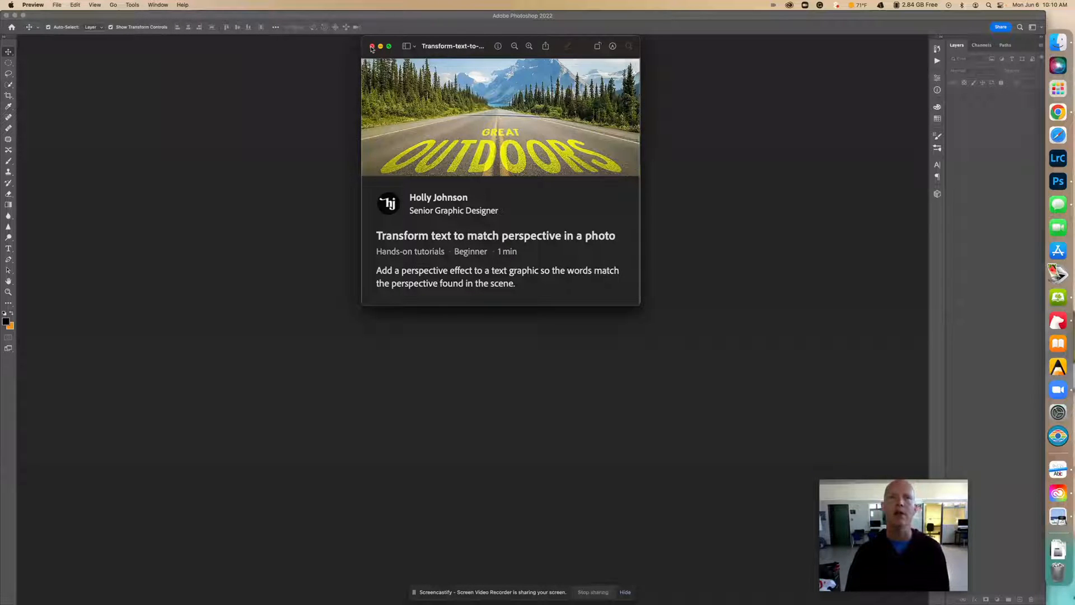
Step: Dismiss the preview and filter Discover tutorials to All categories
click(372, 46)
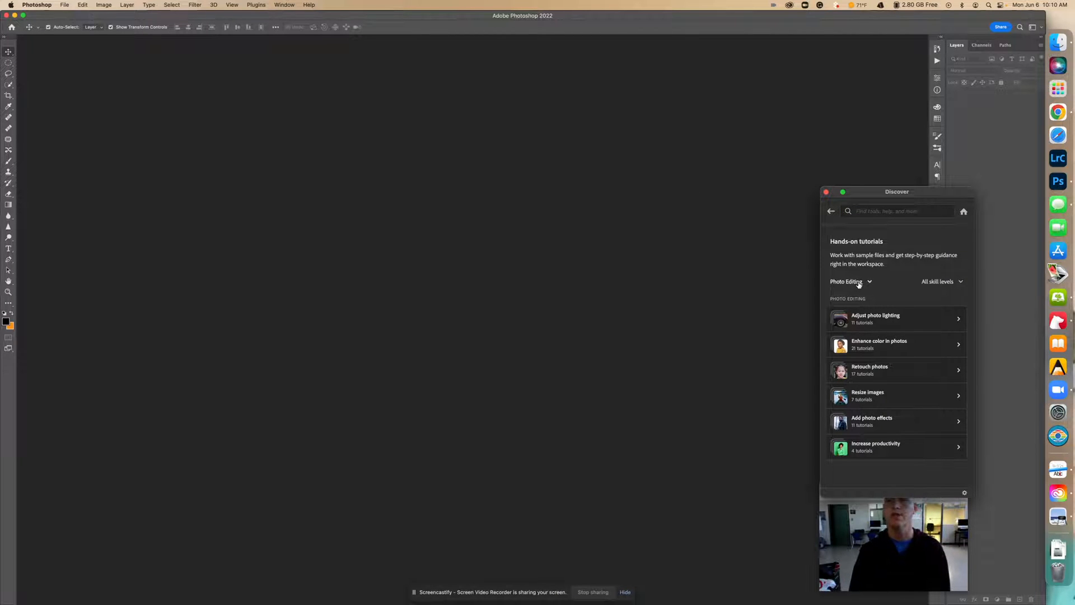
click(850, 281)
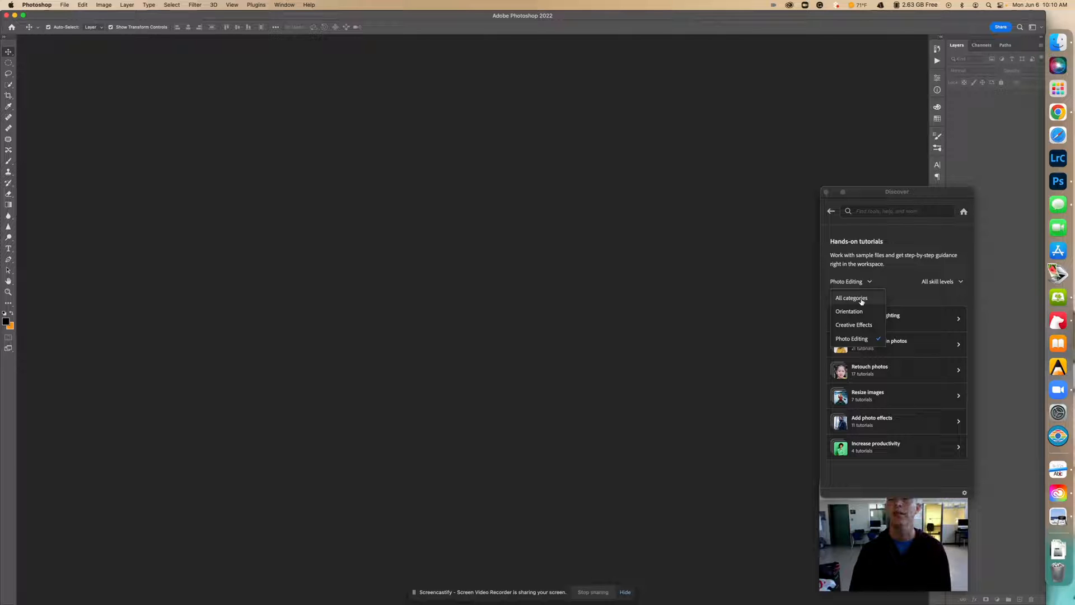
click(851, 298)
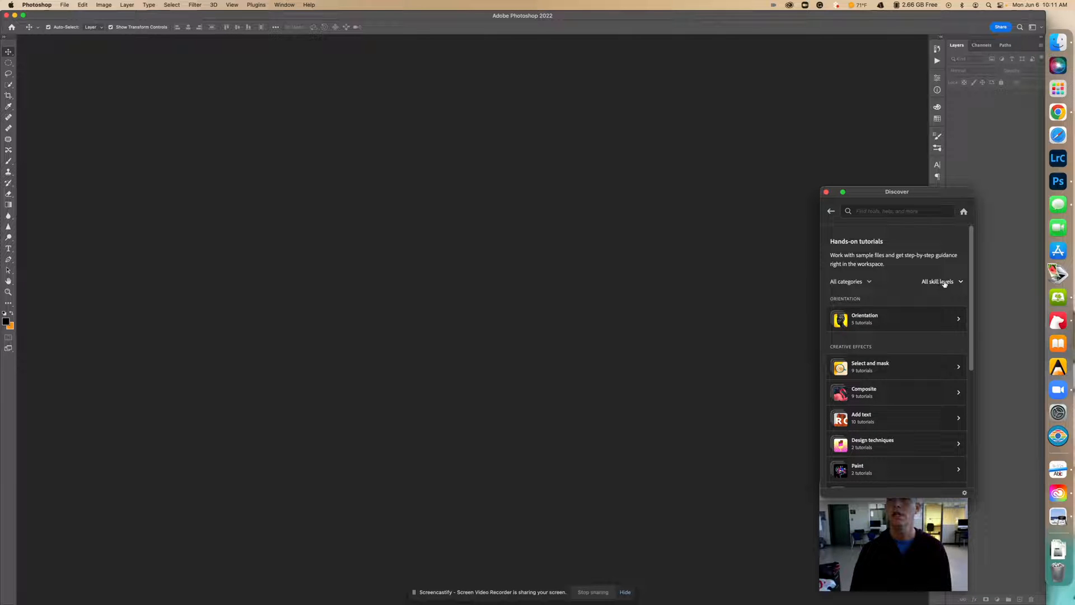
click(942, 281)
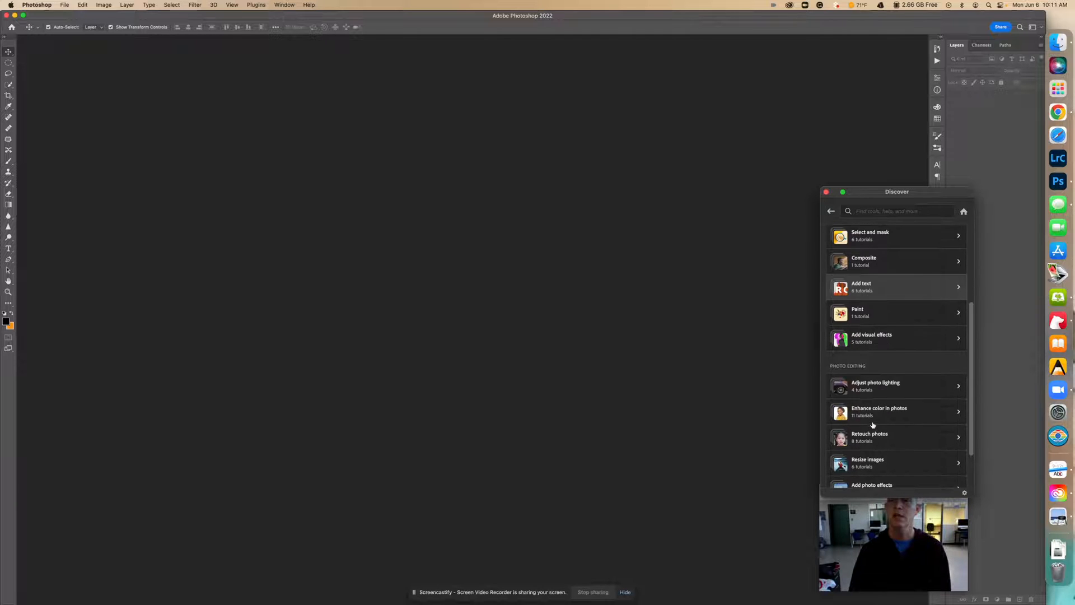
scroll(down, 3)
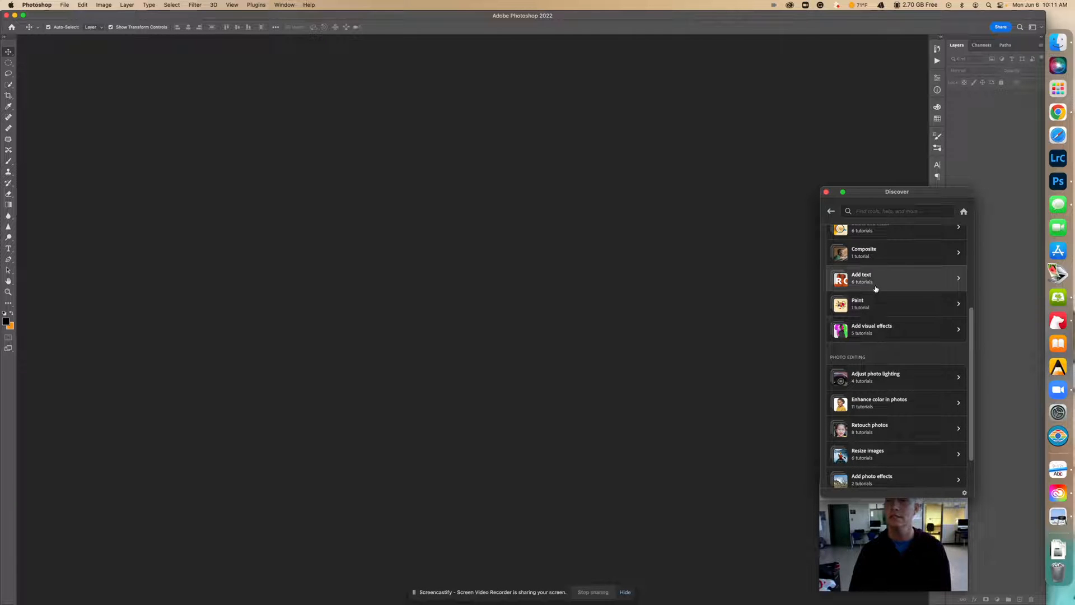
Step: Bring up 'Transform text to match perspective in a photo' under Add text tutorials
click(861, 278)
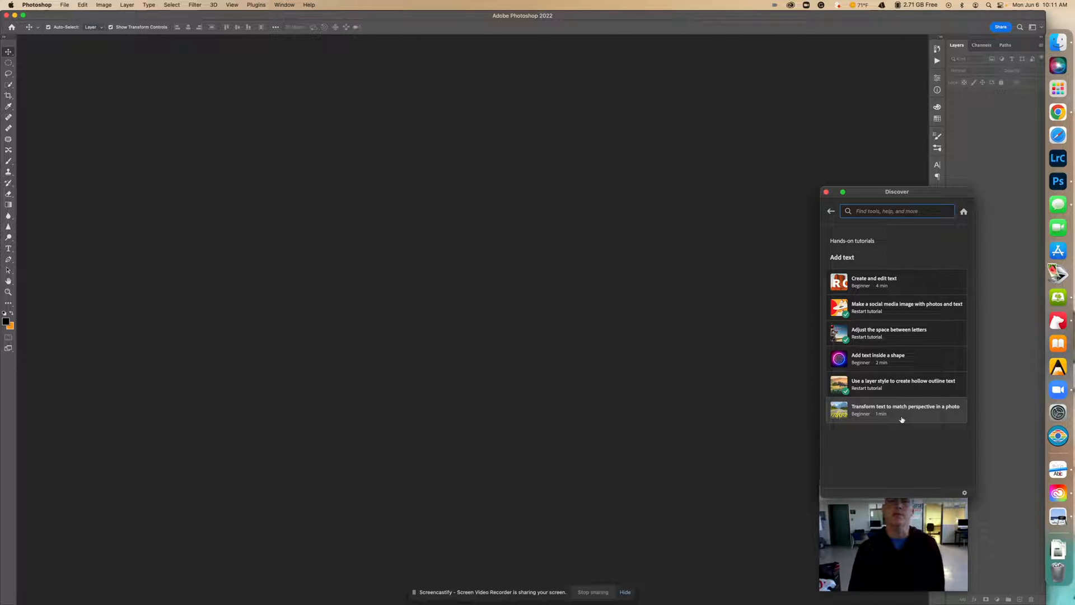
click(905, 410)
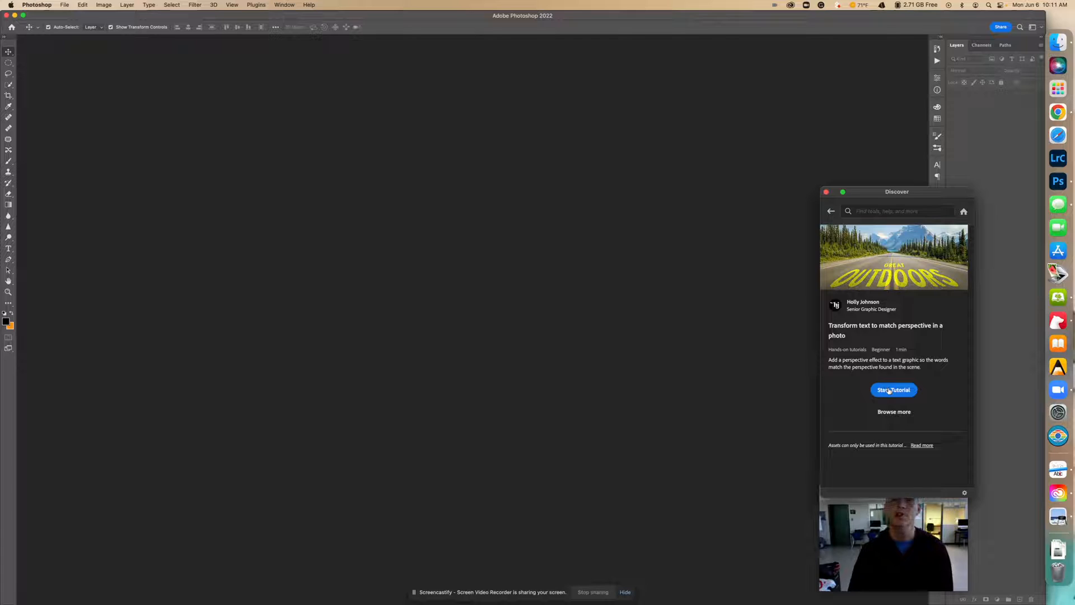
Step: Start the tutorial and make the Great Outdoors text layer active
click(894, 390)
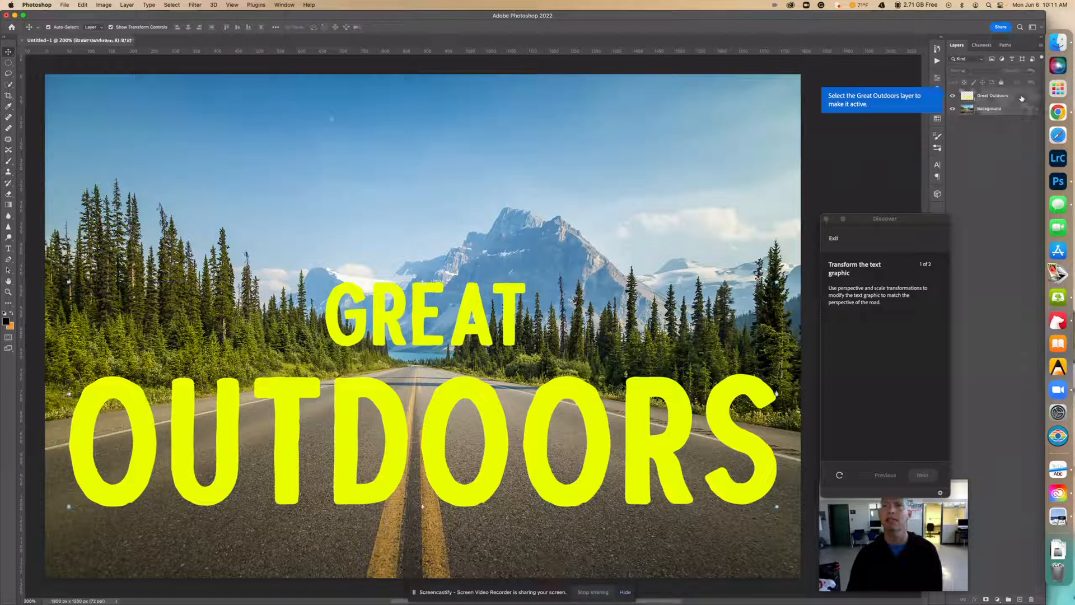
click(993, 95)
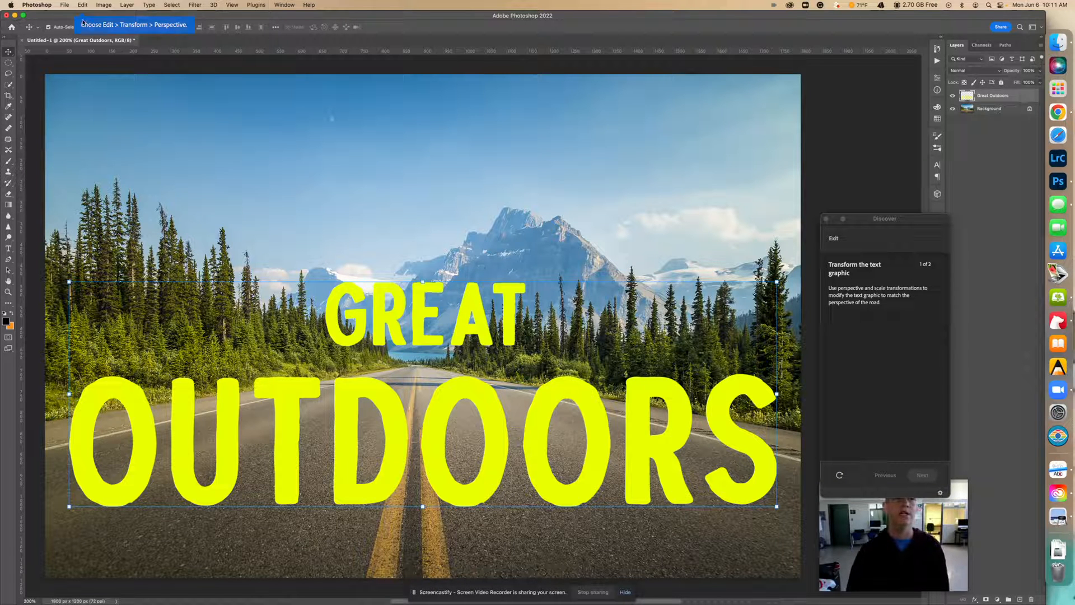
Step: Begin a Perspective transform on the GREAT OUTDOORS text via Edit > Transform
click(82, 5)
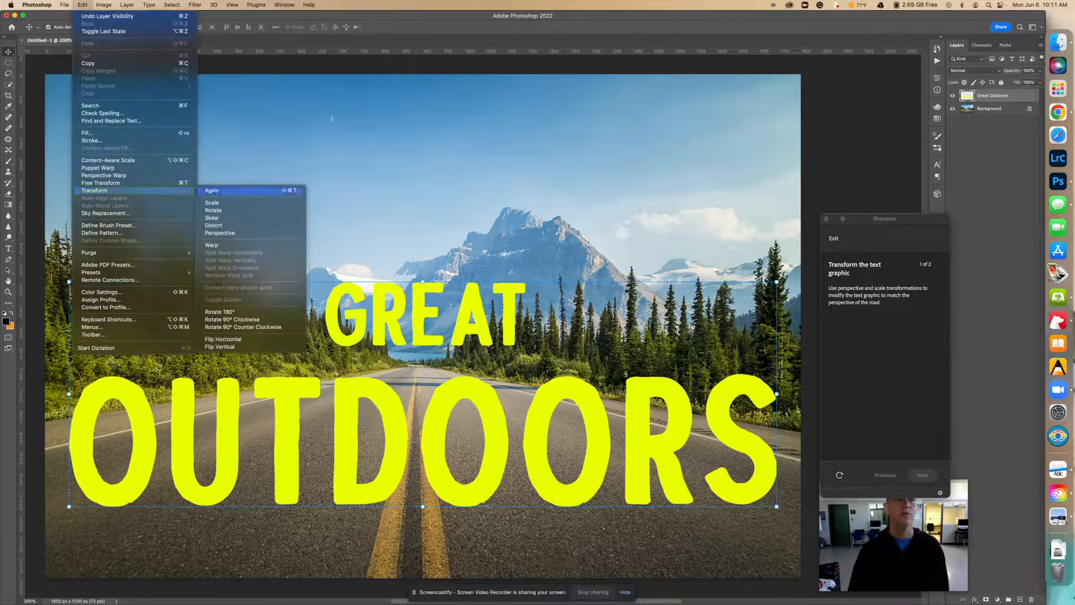
click(221, 233)
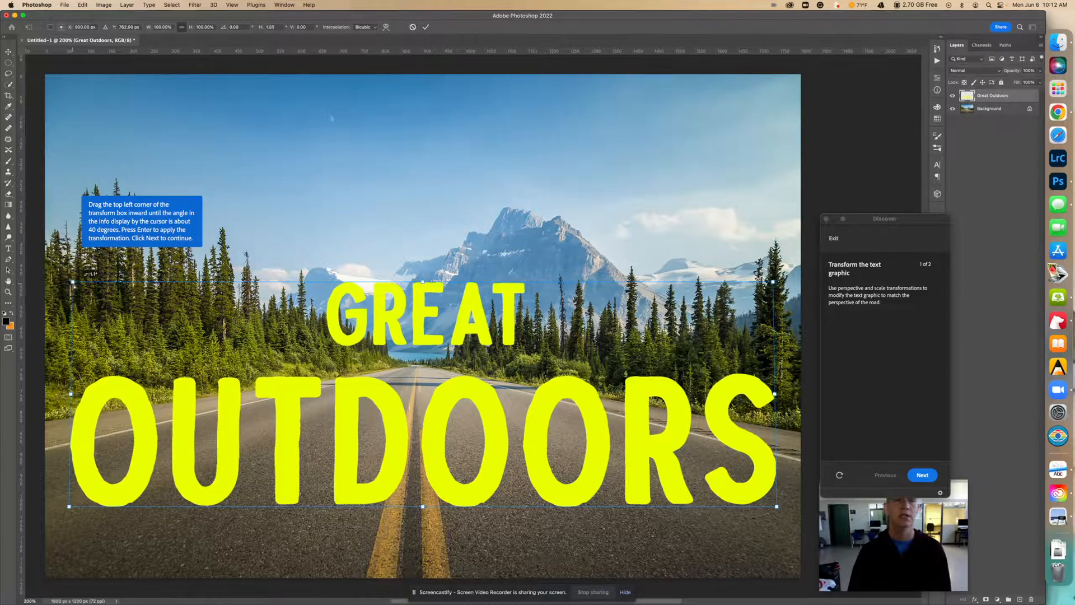
Step: Drag the top-left corner inward so the text narrows toward the road's horizon
drag(69, 283, 127, 283)
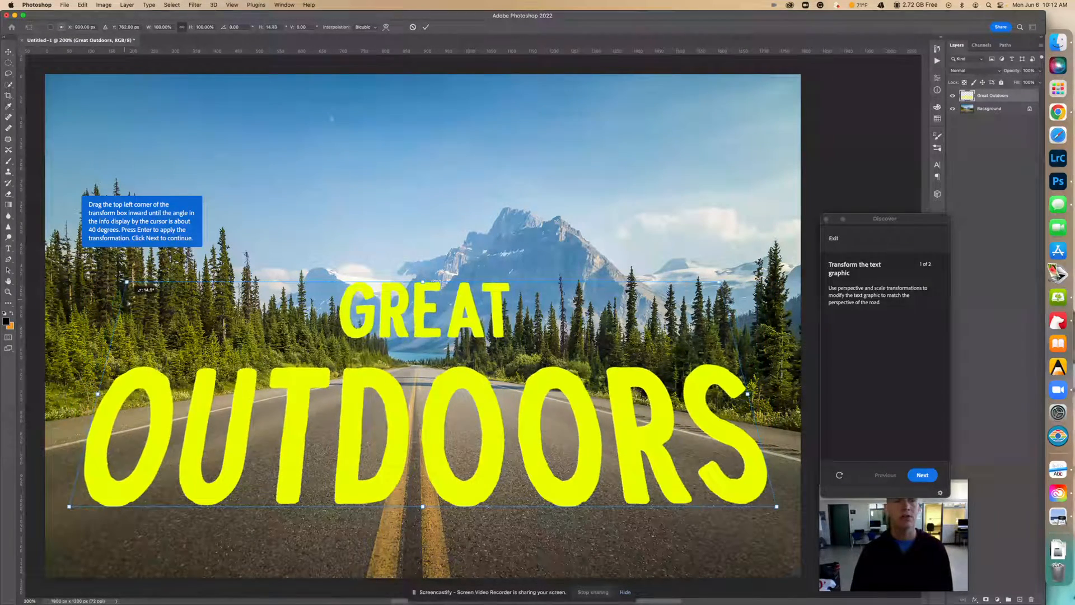
drag(127, 281, 159, 281)
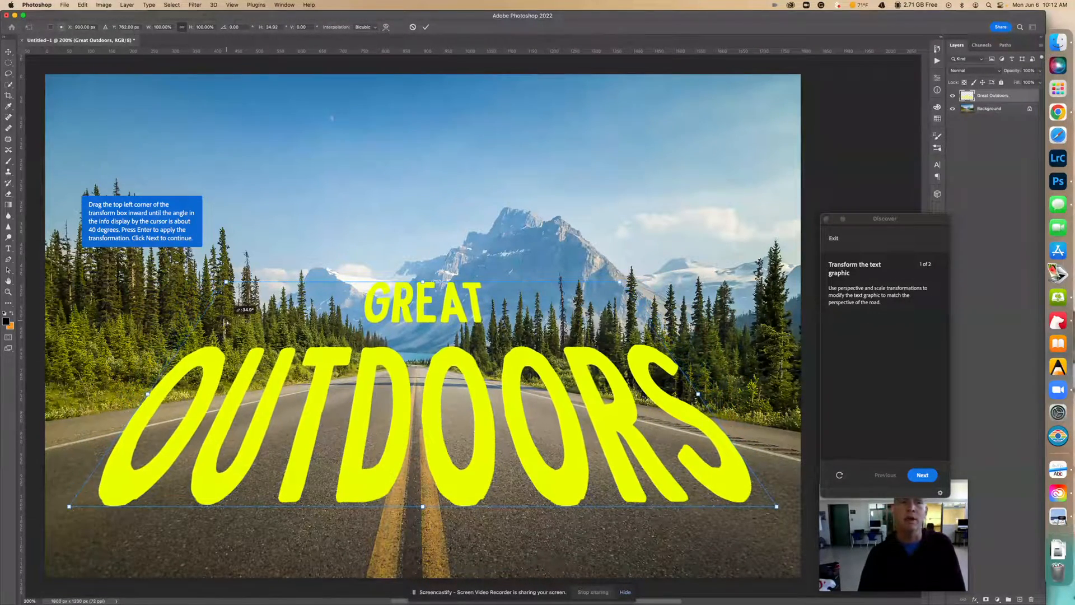
drag(226, 283, 235, 282)
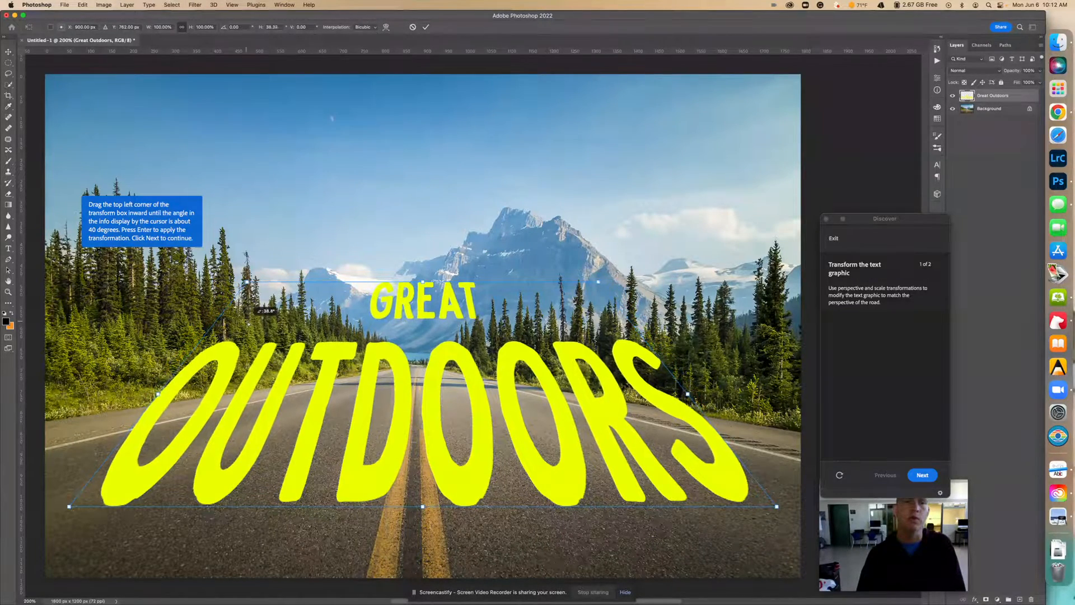
drag(245, 282, 248, 282)
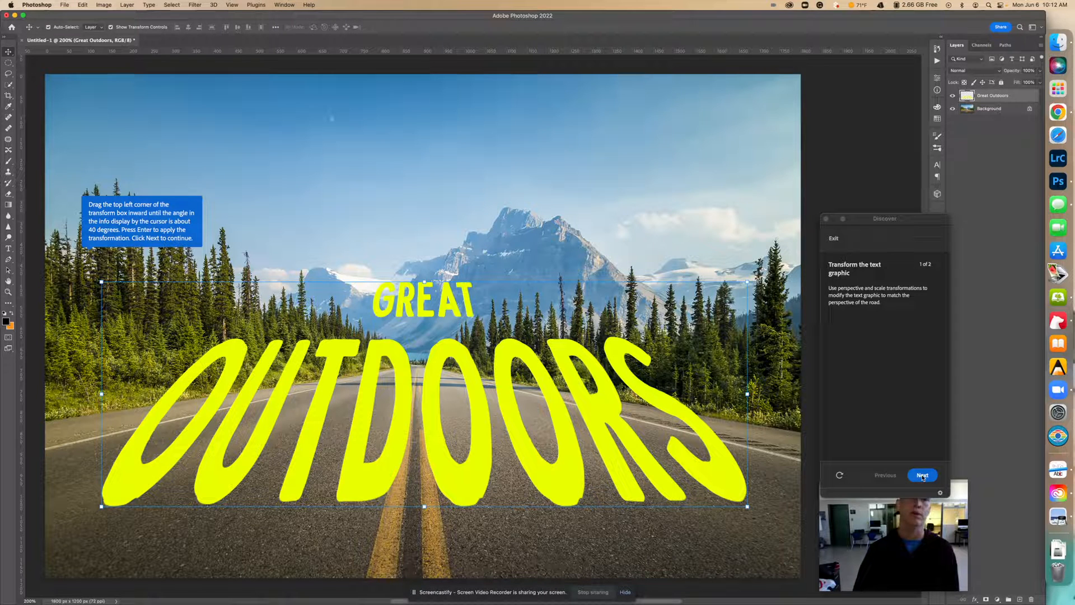
Step: Advance the tutorial and reach for Edit > Transform > Scale on the tapered text
click(921, 475)
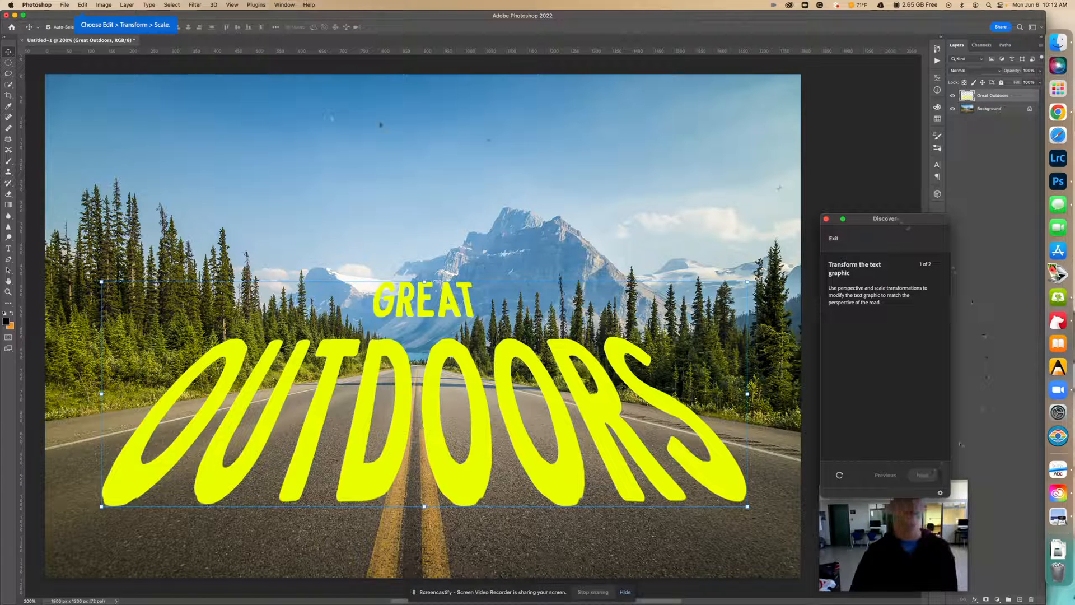
click(82, 4)
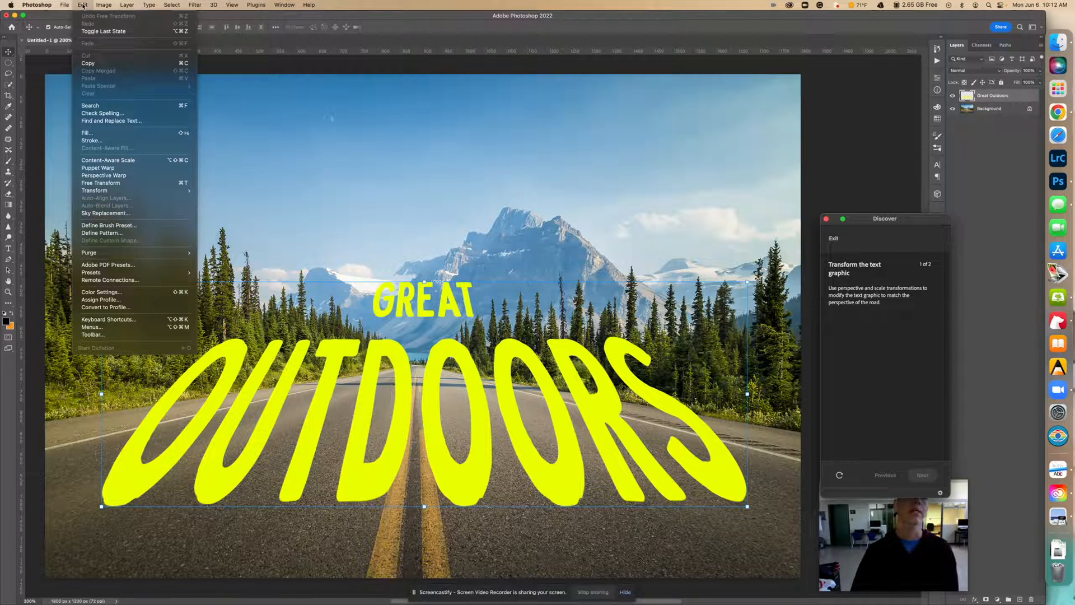
mouse_move(94, 190)
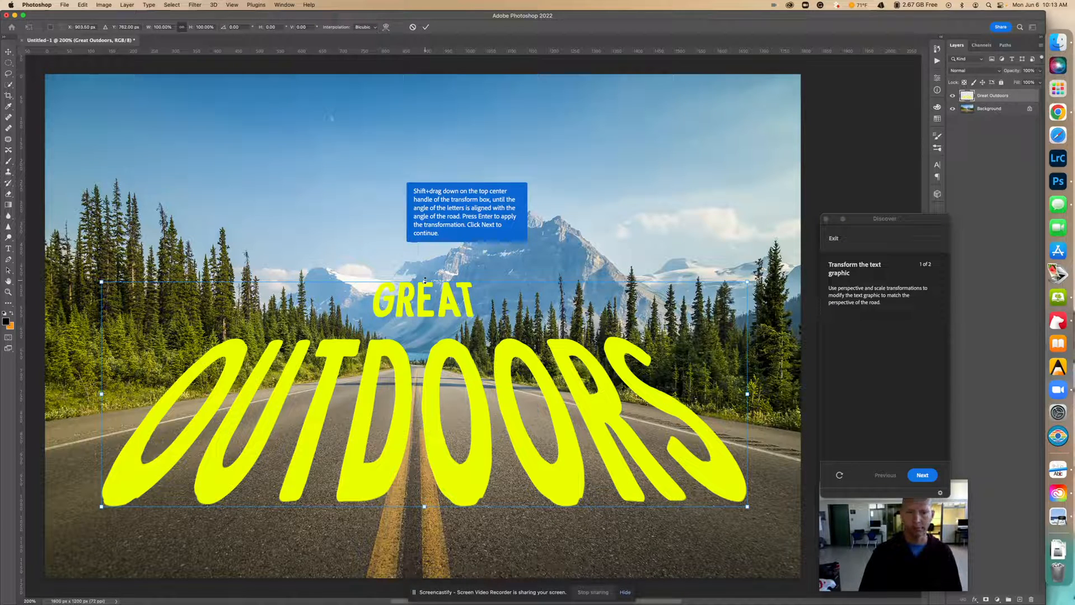
Step: Drag the top handle down to flatten the lettering onto the road surface
drag(423, 281, 423, 316)
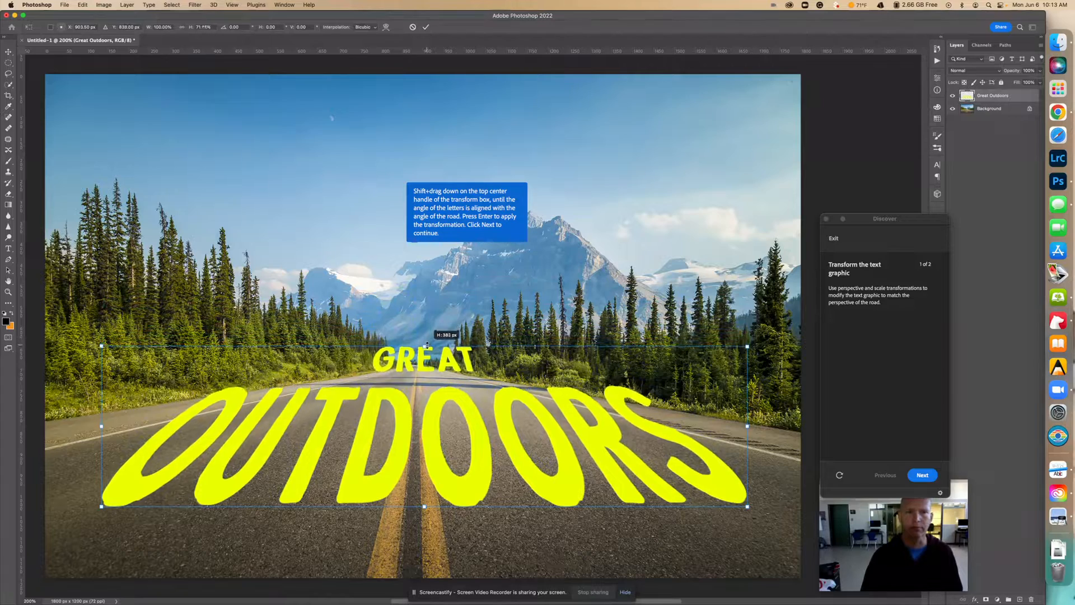
drag(423, 346, 423, 370)
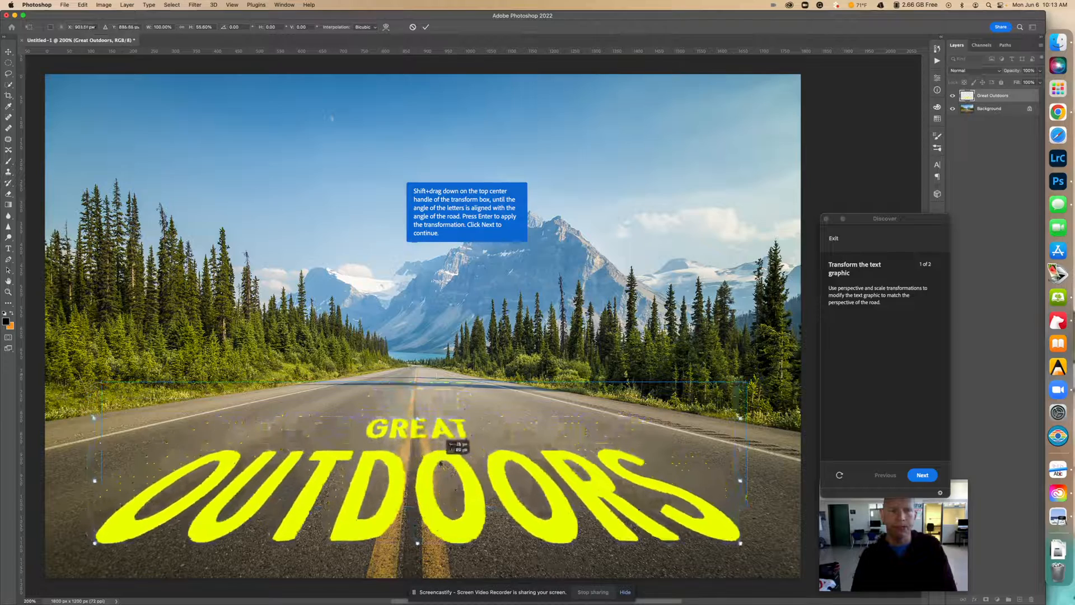
drag(418, 382, 418, 430)
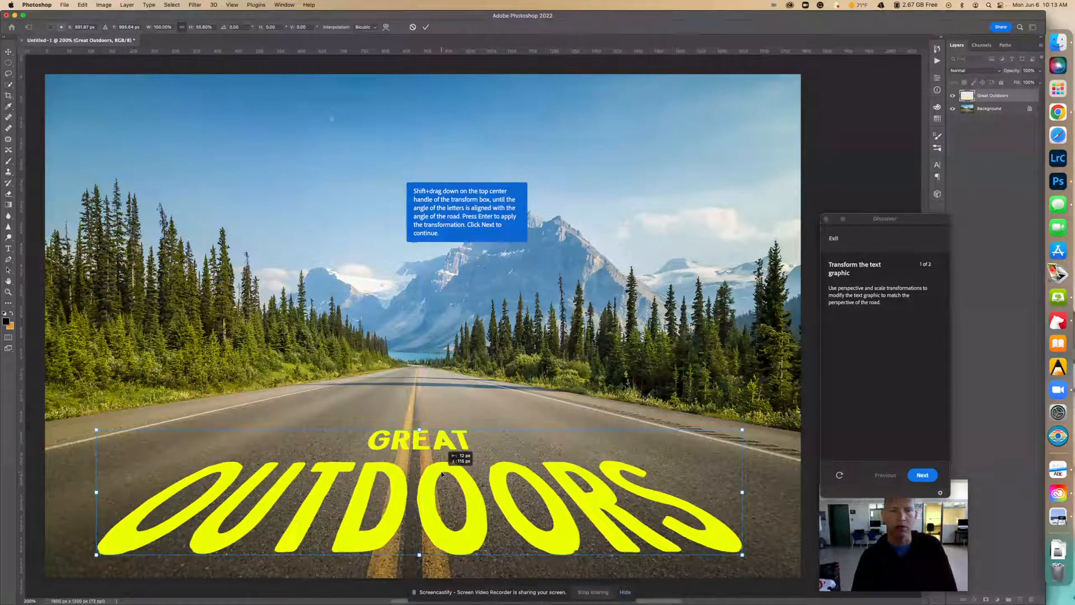
drag(419, 430, 422, 442)
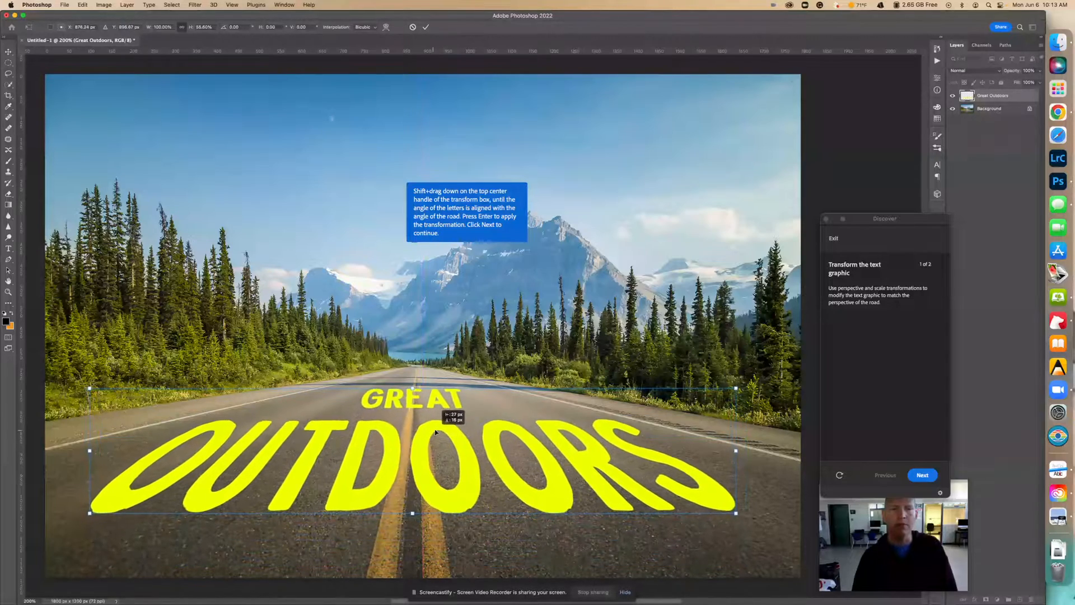
drag(411, 387, 411, 411)
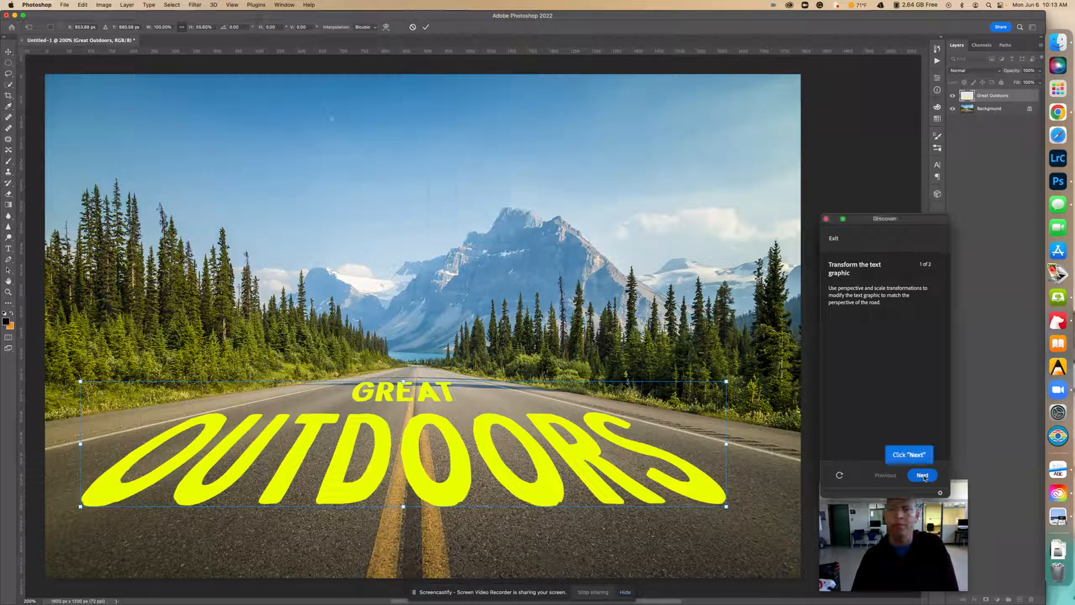
Step: Commit the transform and blend the text layer with Overlay mode
click(922, 475)
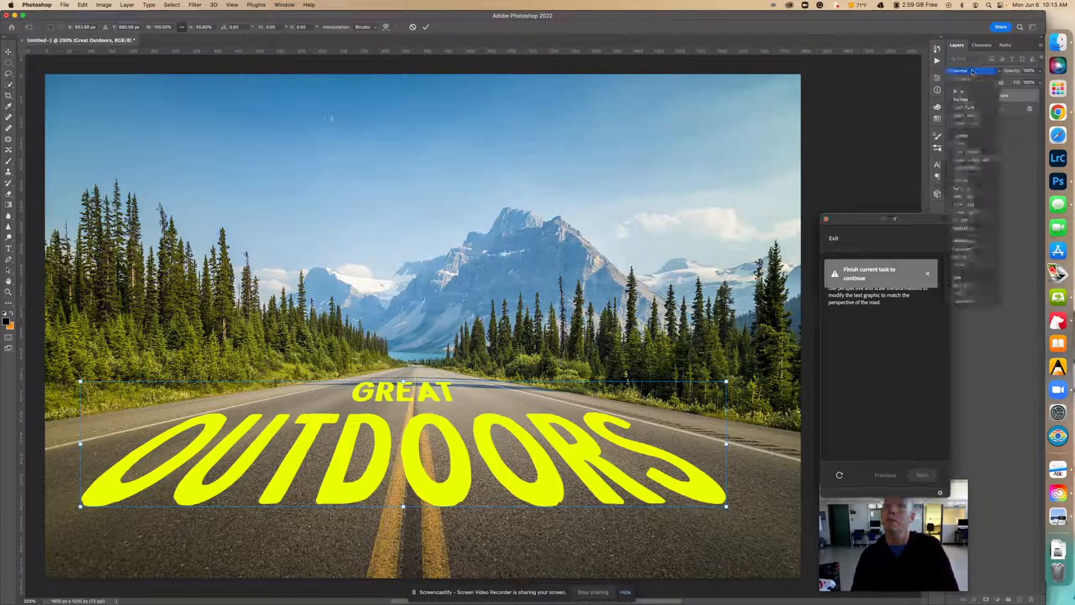
click(968, 70)
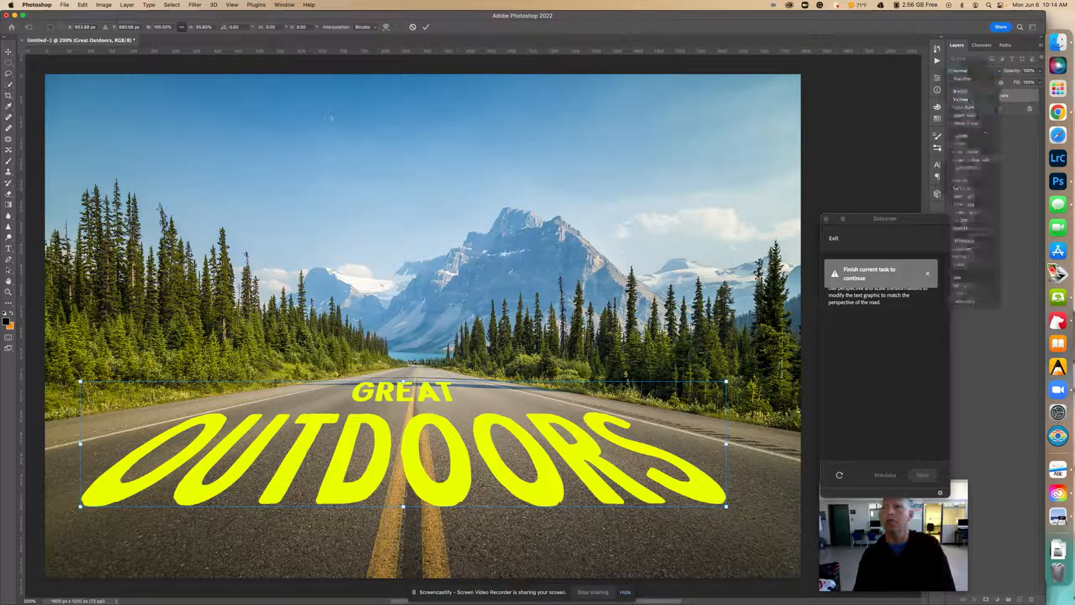
click(966, 70)
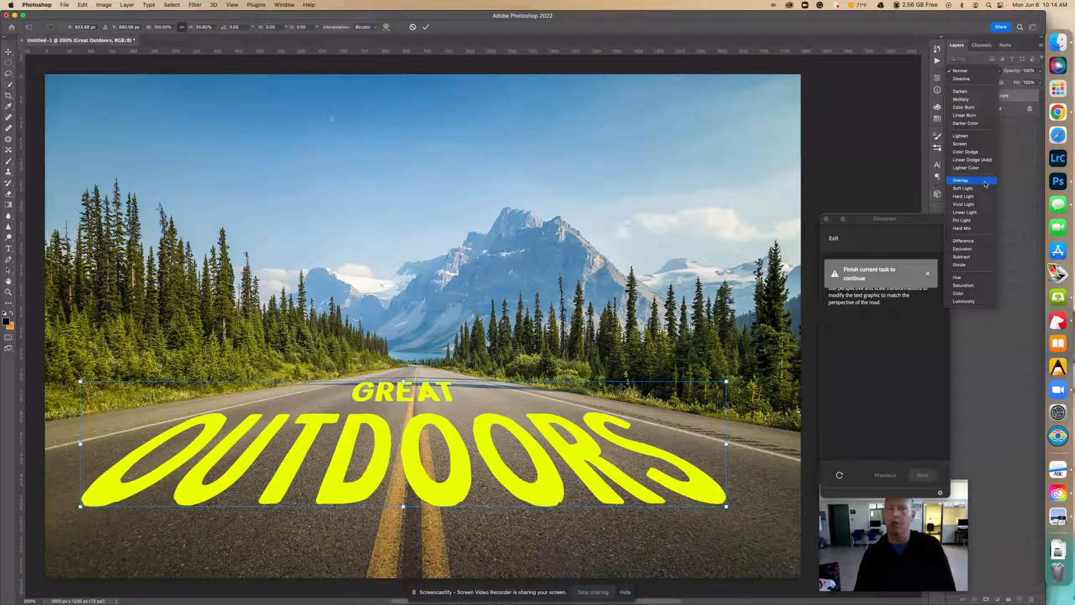
click(962, 180)
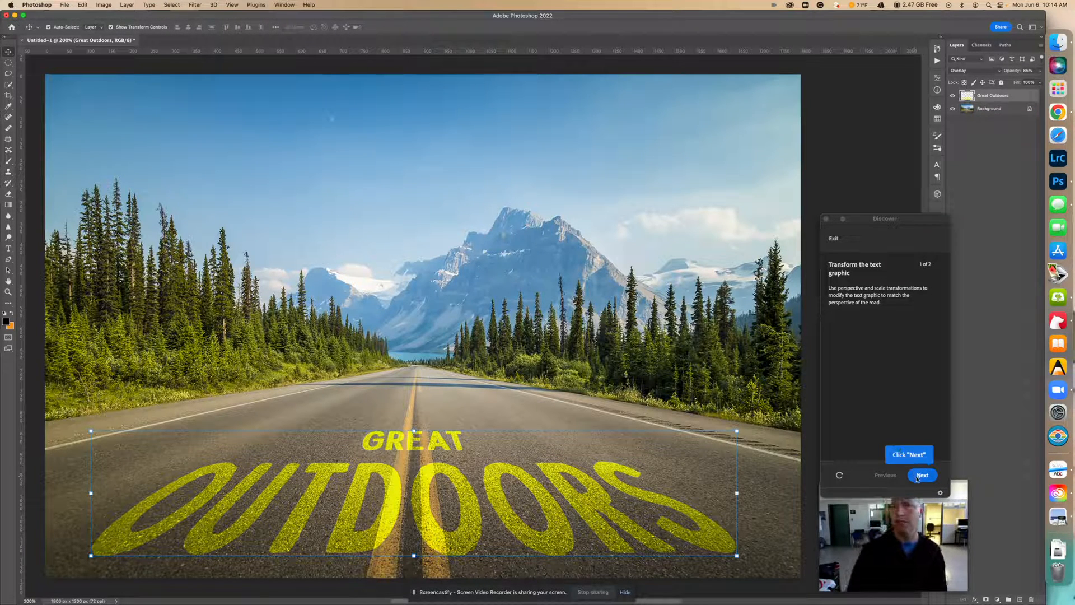
Step: Advance through the remaining tutorial steps to the 'You're done!' screen
click(921, 475)
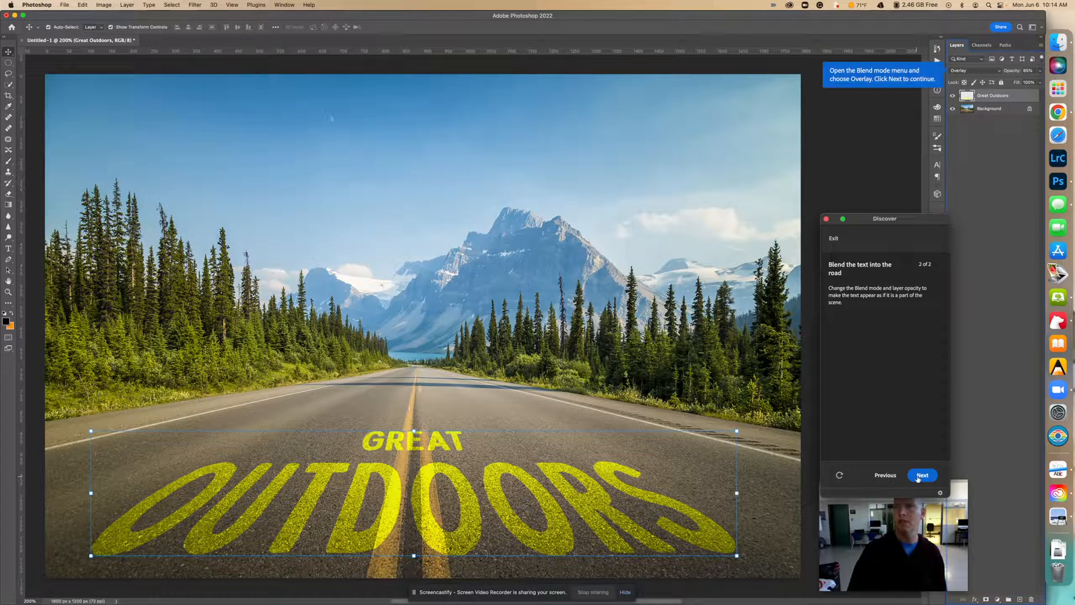
click(922, 475)
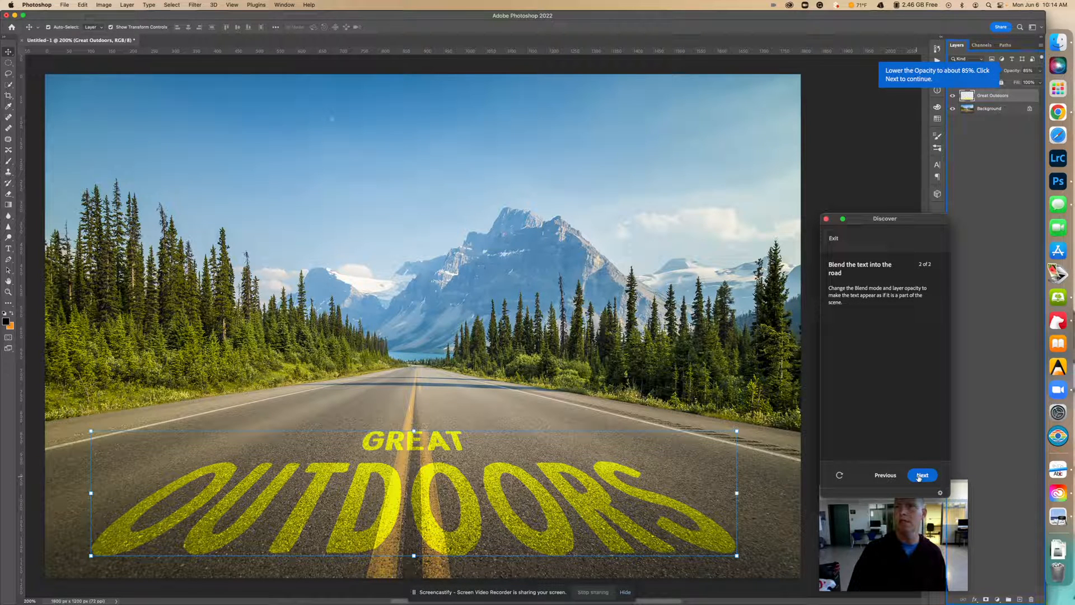
click(922, 475)
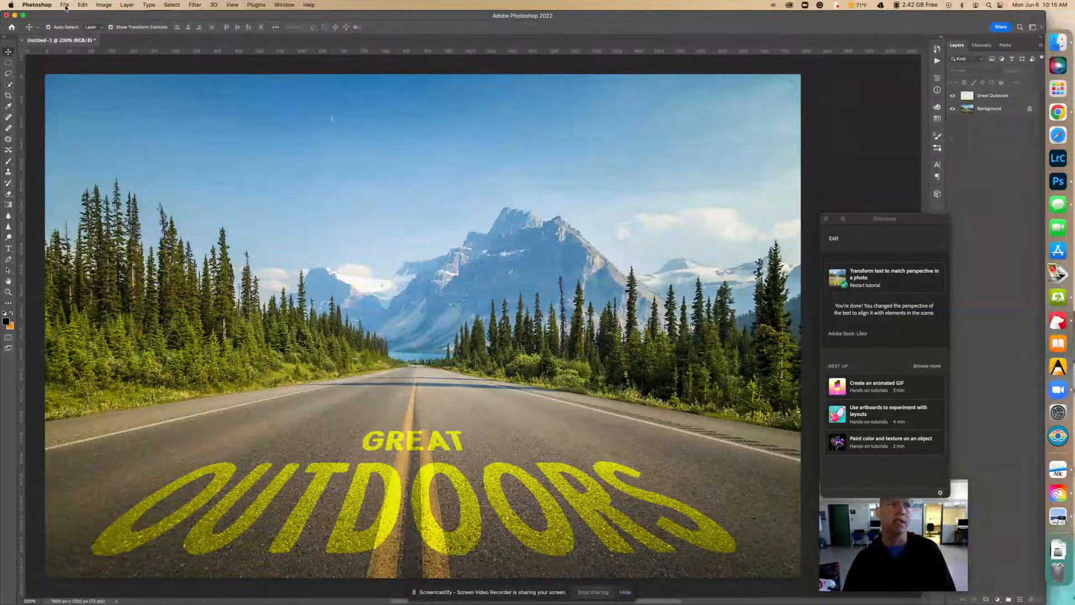
Step: Save As to Creative Cloud, editing the name with 'in a ph' and 'Matt G'
click(65, 4)
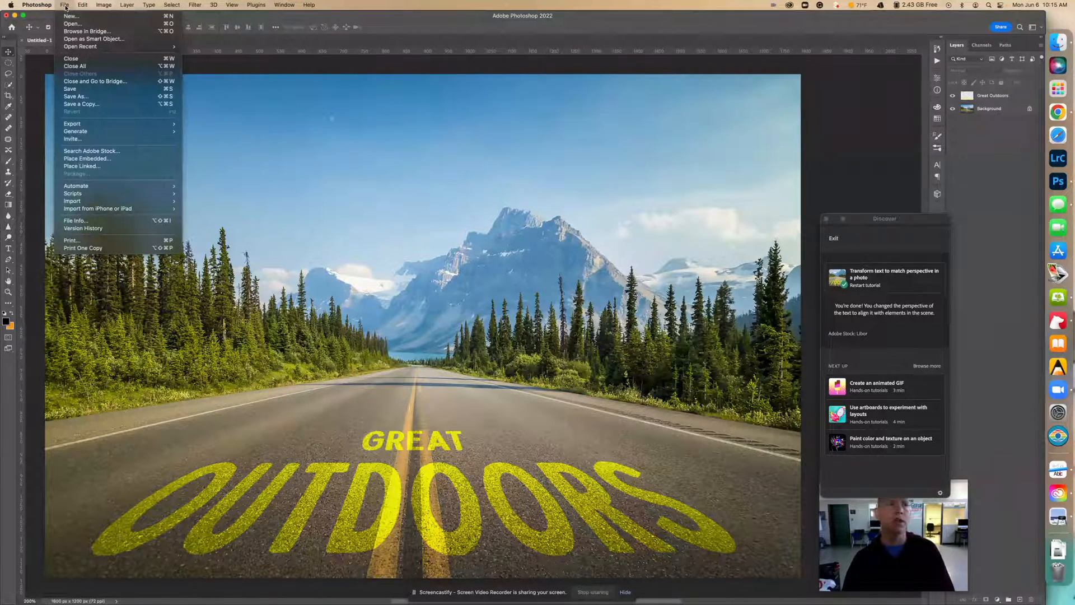
mouse_move(75, 97)
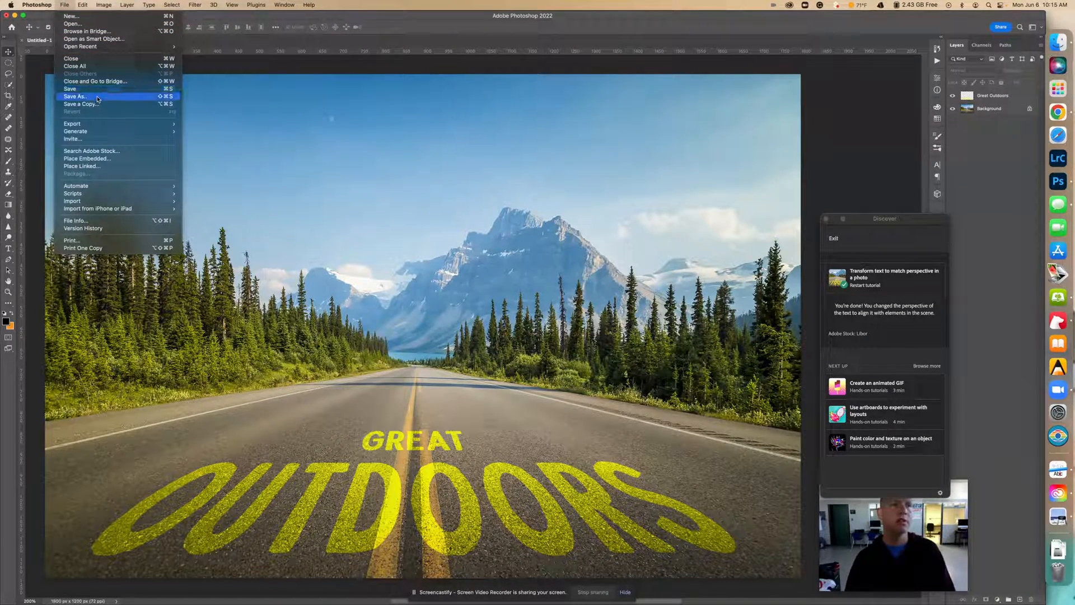
click(75, 96)
text(Transform test to match perspective)
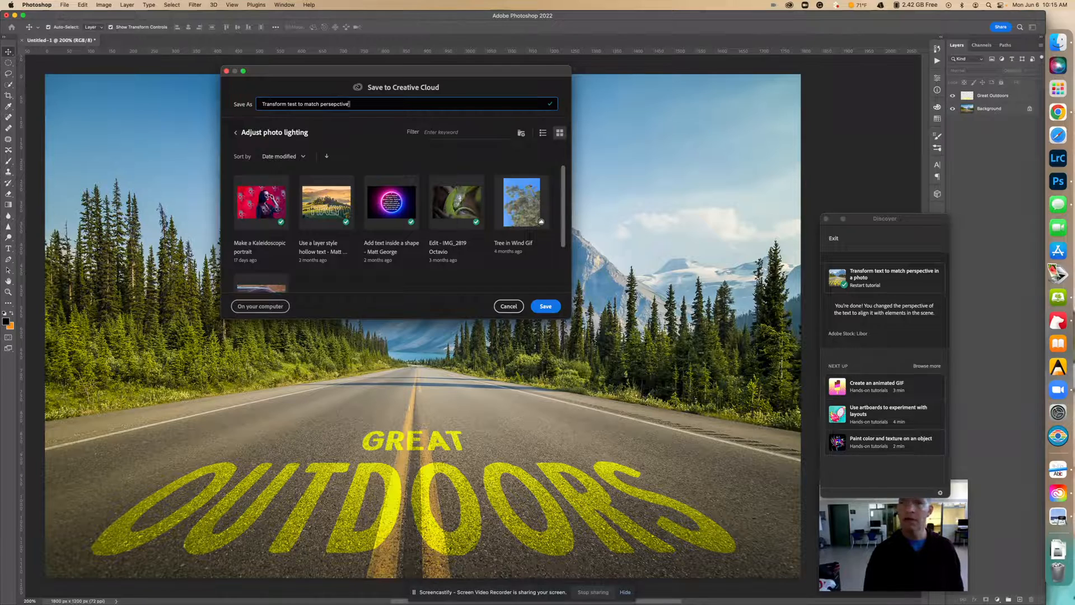
text(in a photo)
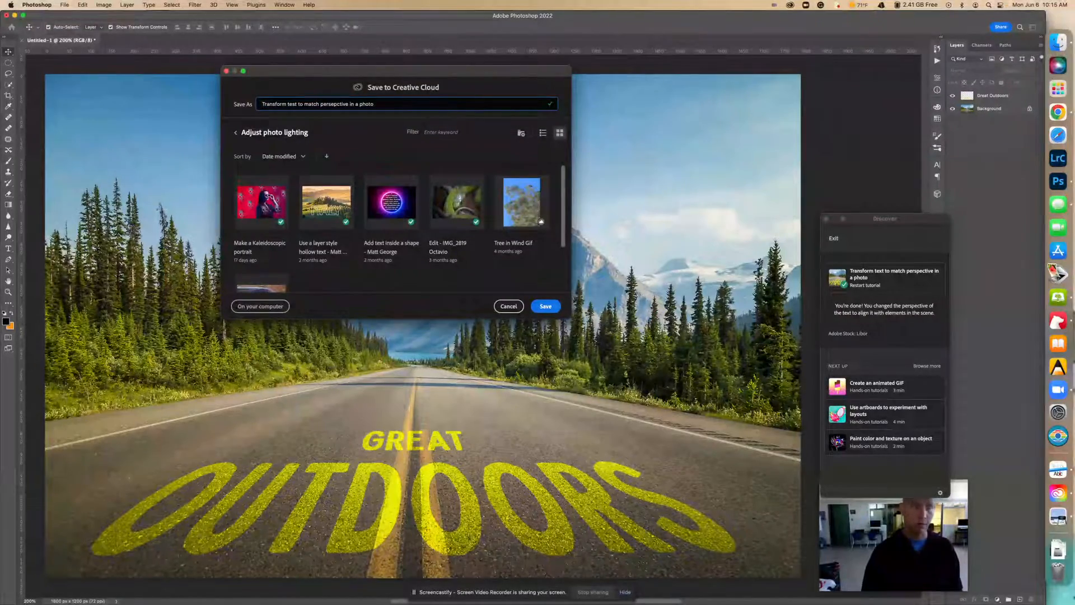
text(Matt George -)
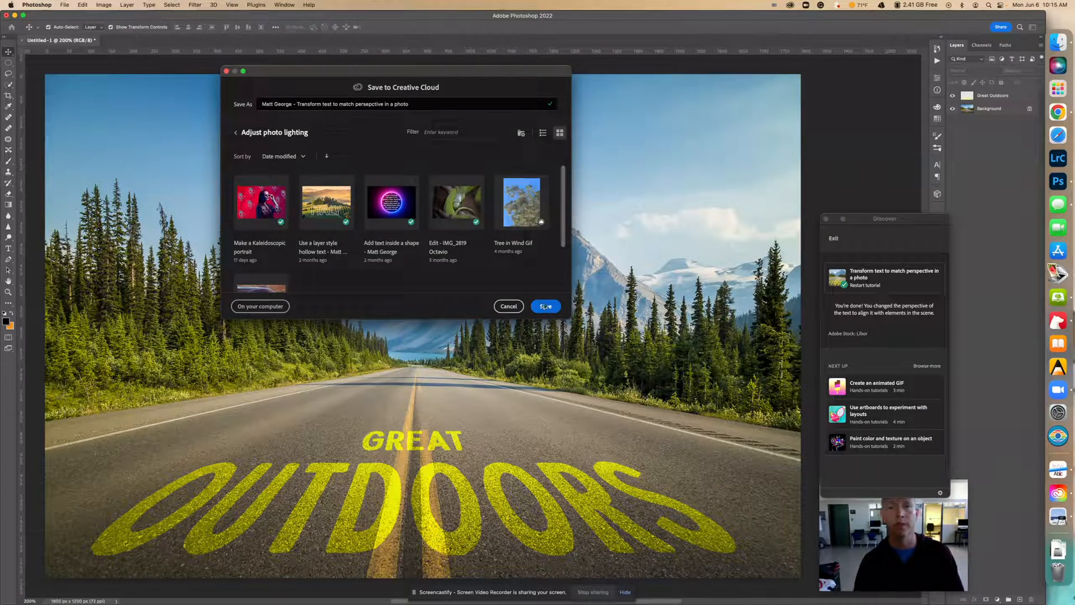
click(545, 306)
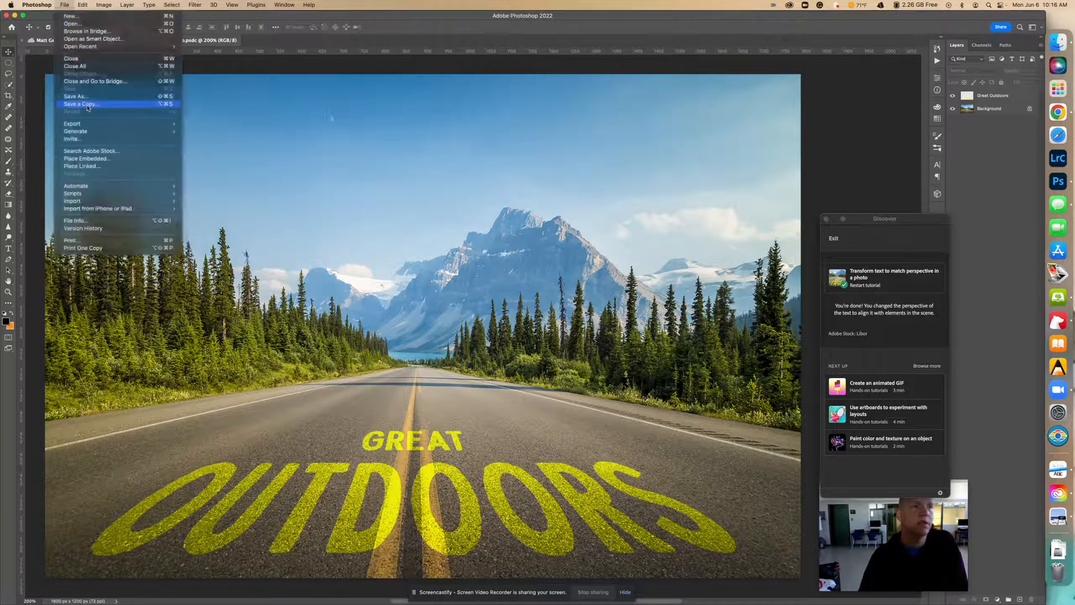
Step: Save a JPEG copy on the computer to Downloads, accepting default JPEG options
click(81, 103)
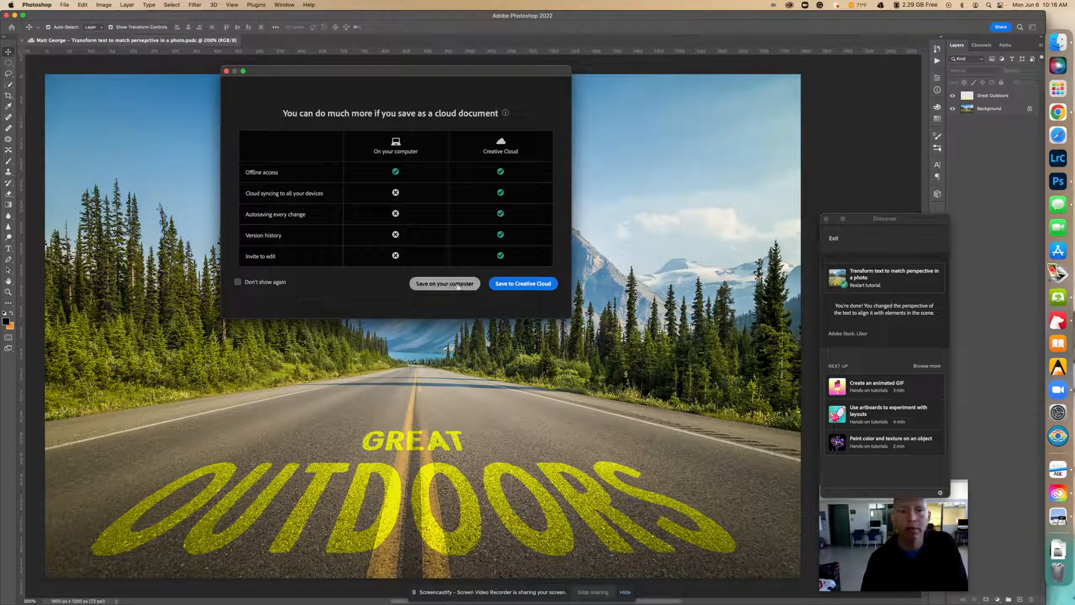
click(444, 283)
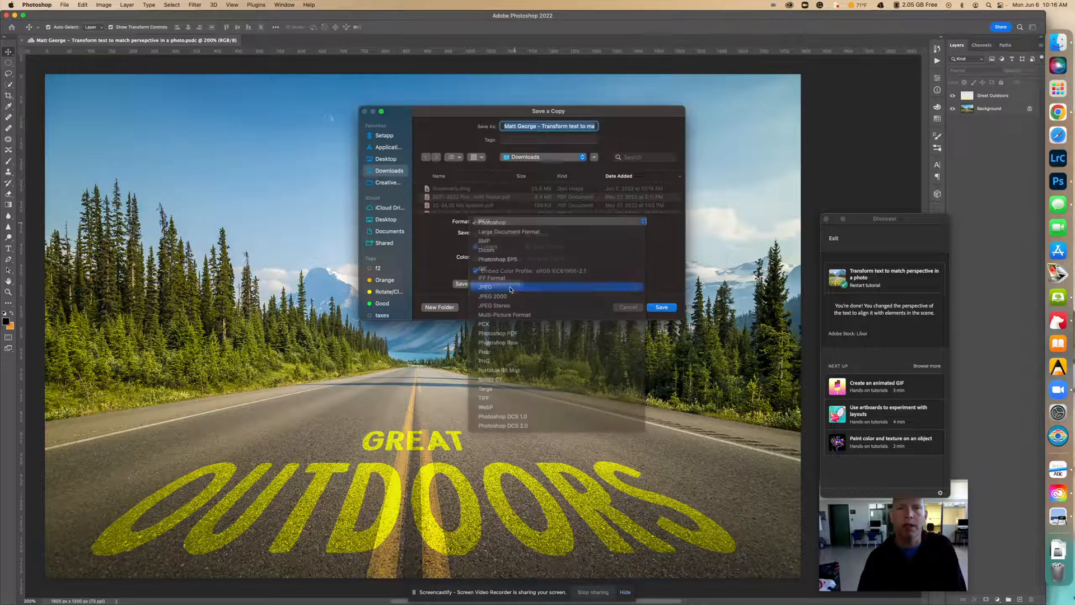
click(485, 287)
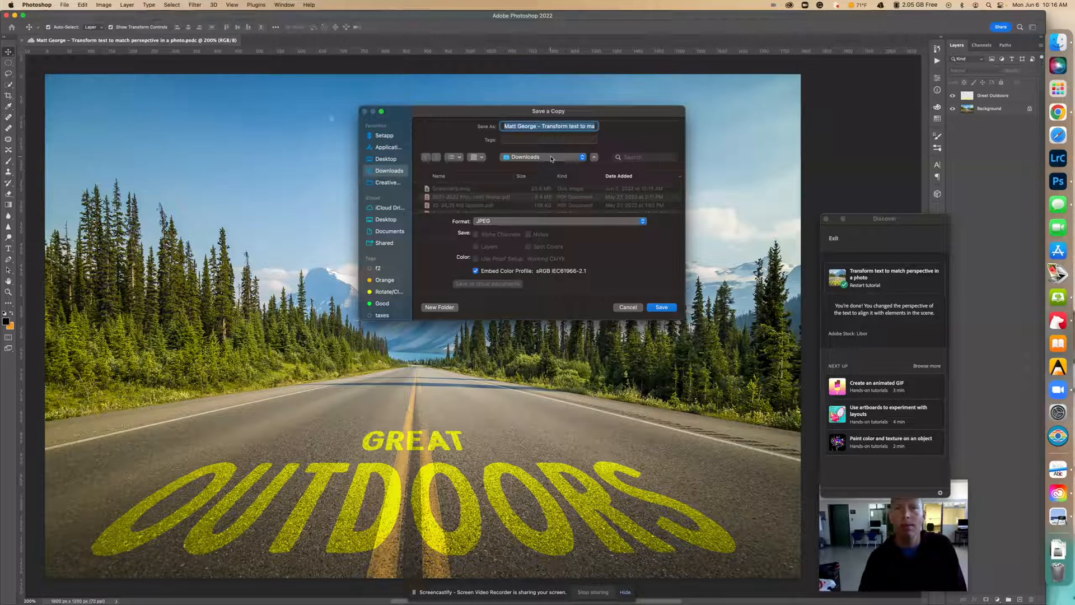
click(661, 307)
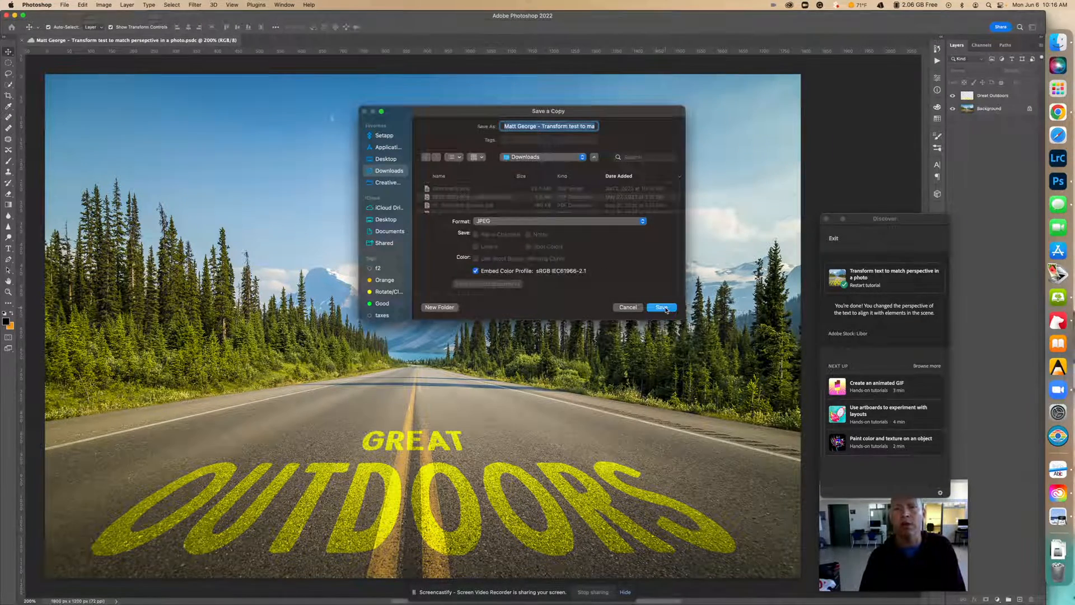
click(661, 307)
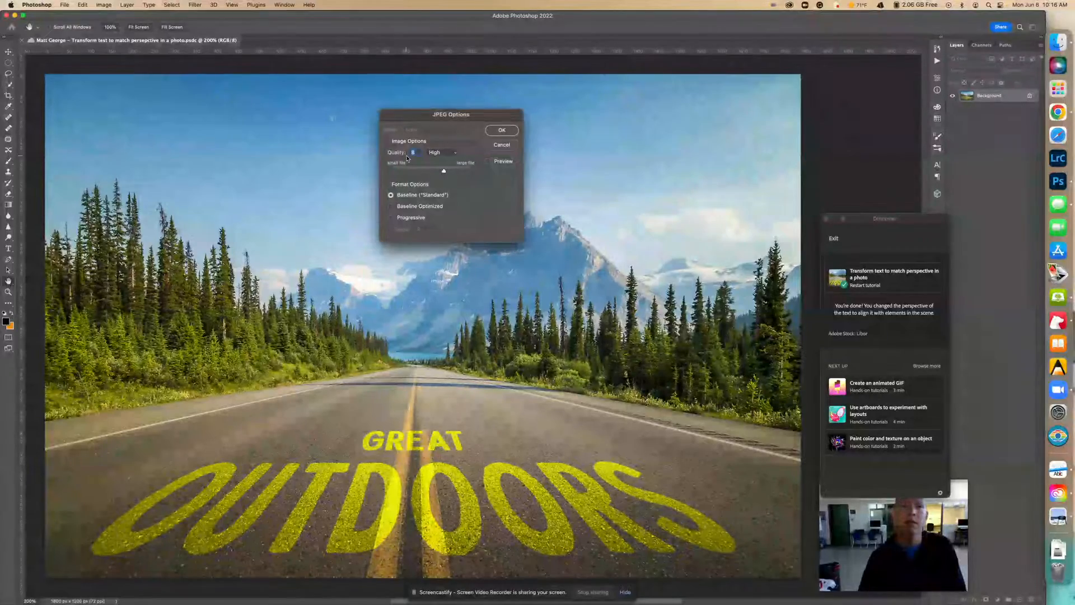
click(501, 130)
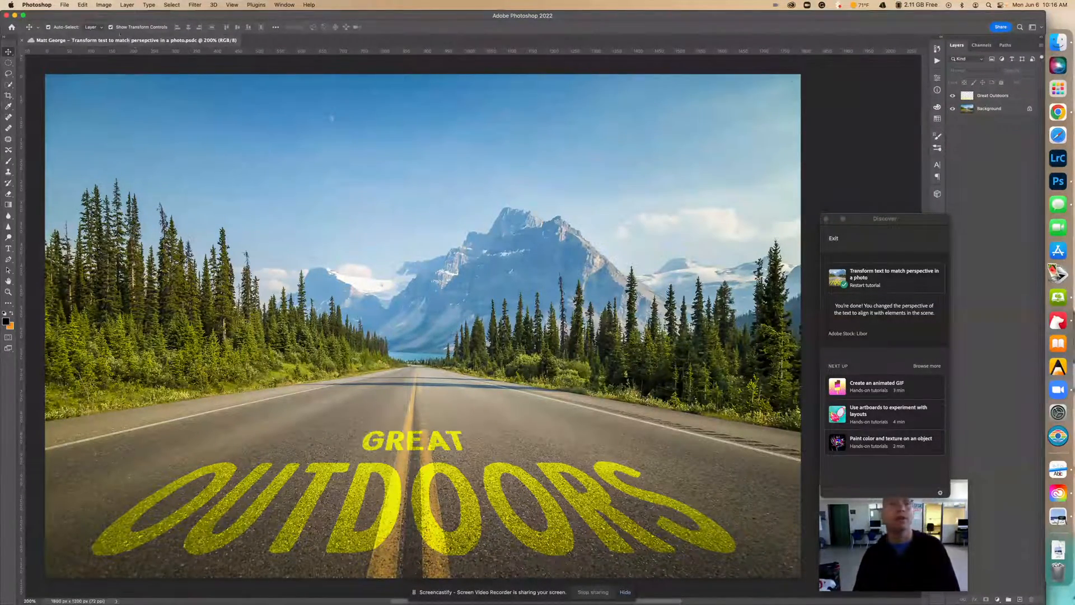
Step: Resize the image to 1000 pixels wide via Image Size
click(103, 4)
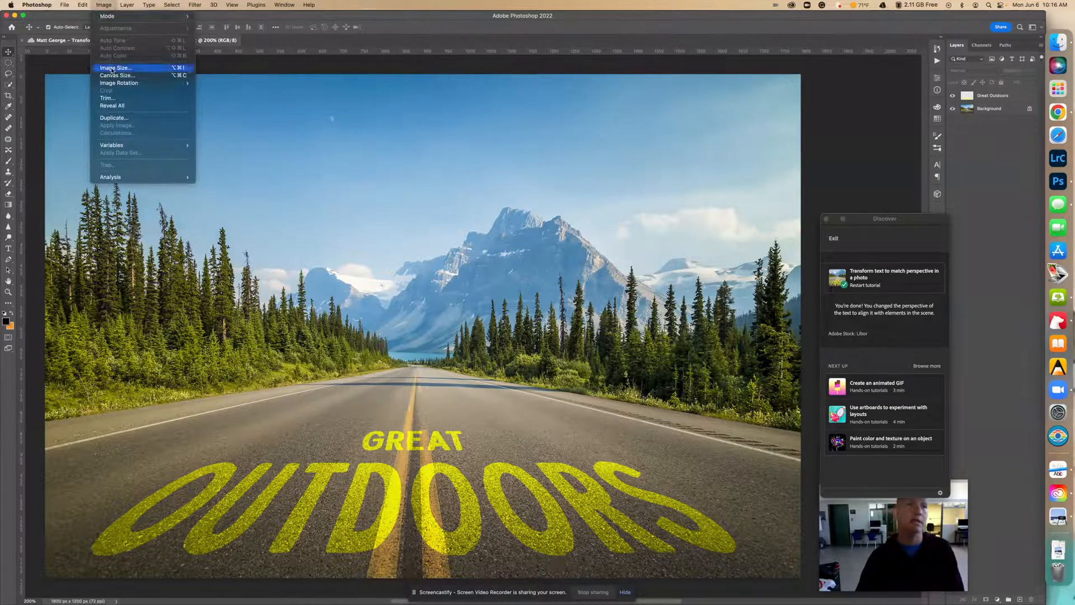
click(115, 67)
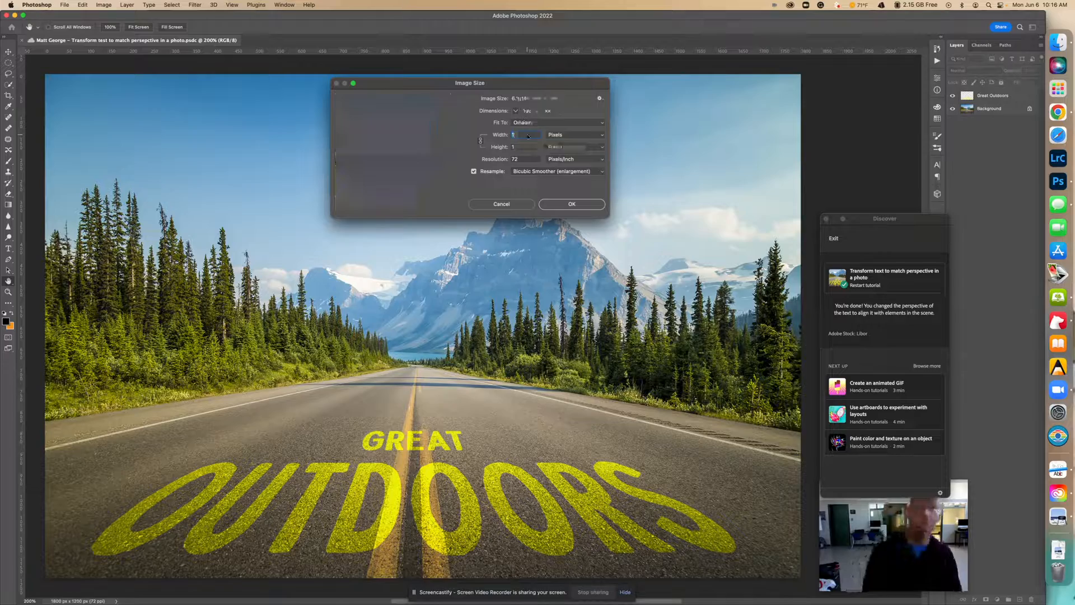
text(1000)
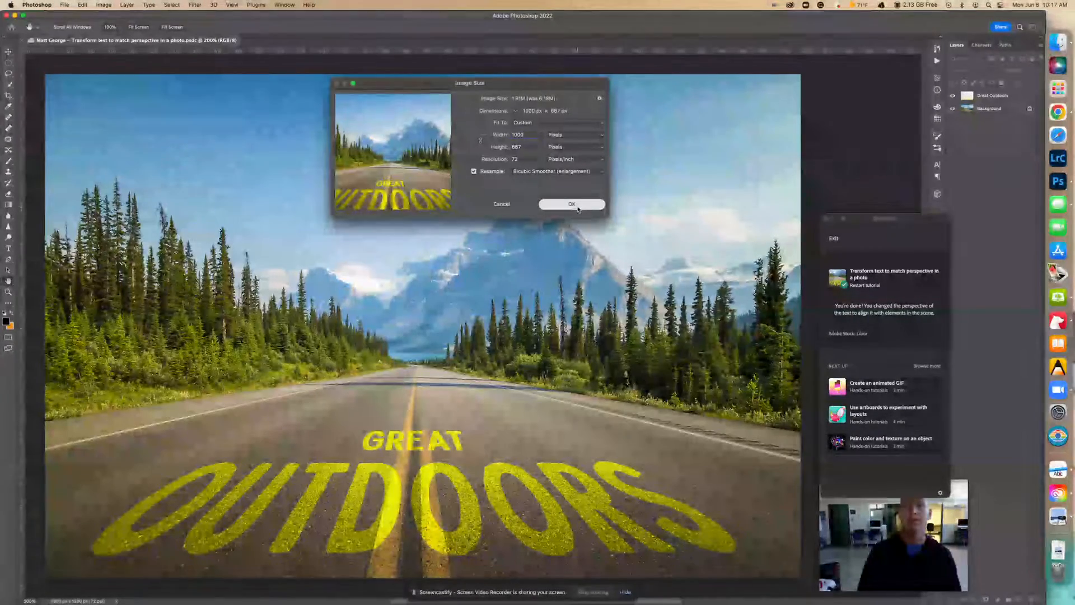
click(571, 204)
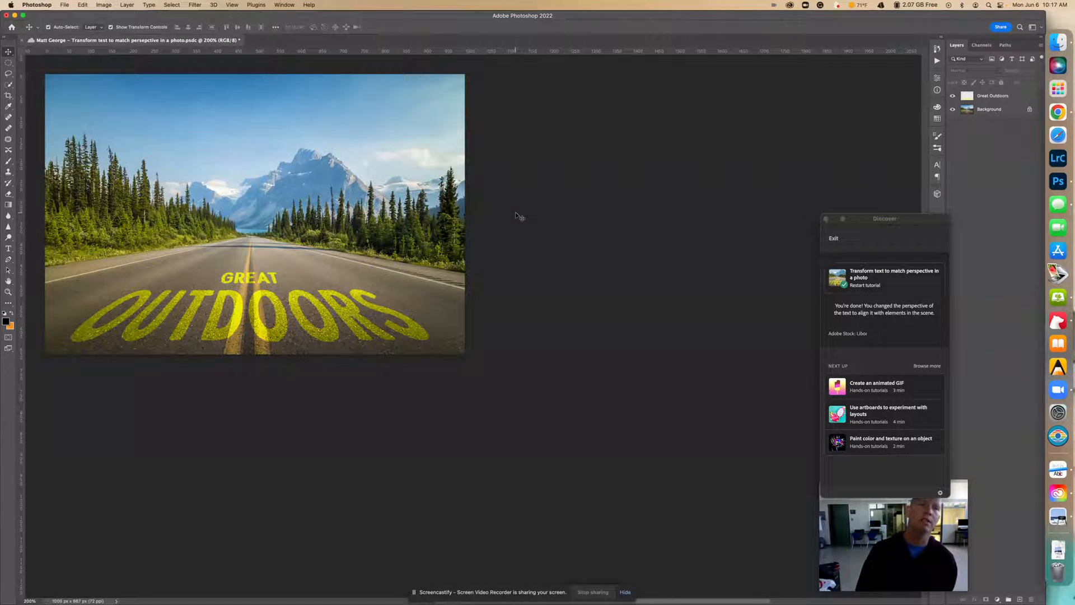
Step: Reach the File commands to save the resized 1000×667 GREAT OUTDOORS image
click(64, 5)
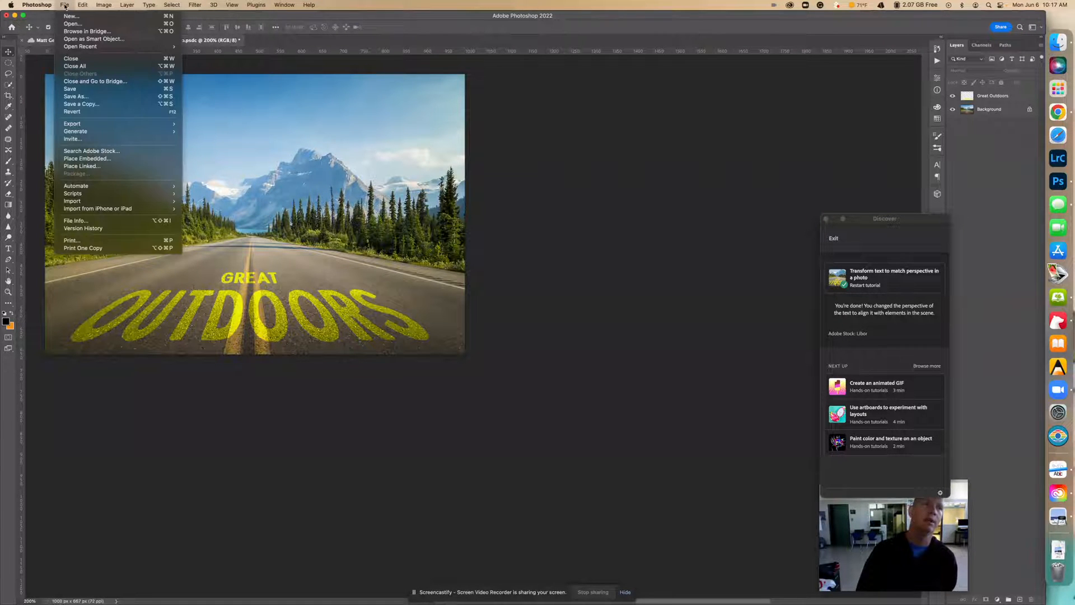
mouse_move(90, 89)
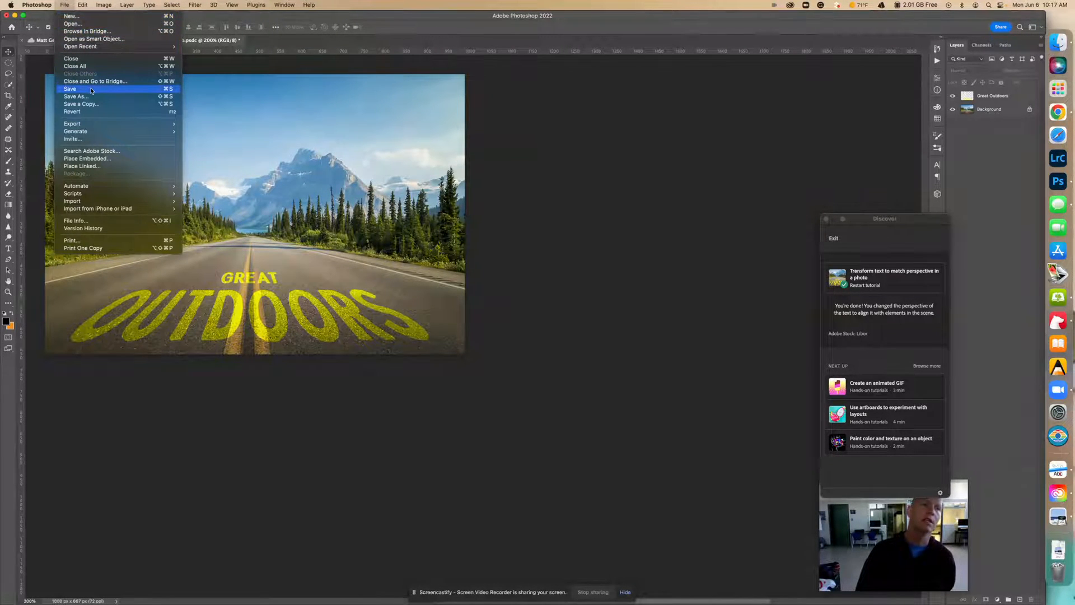